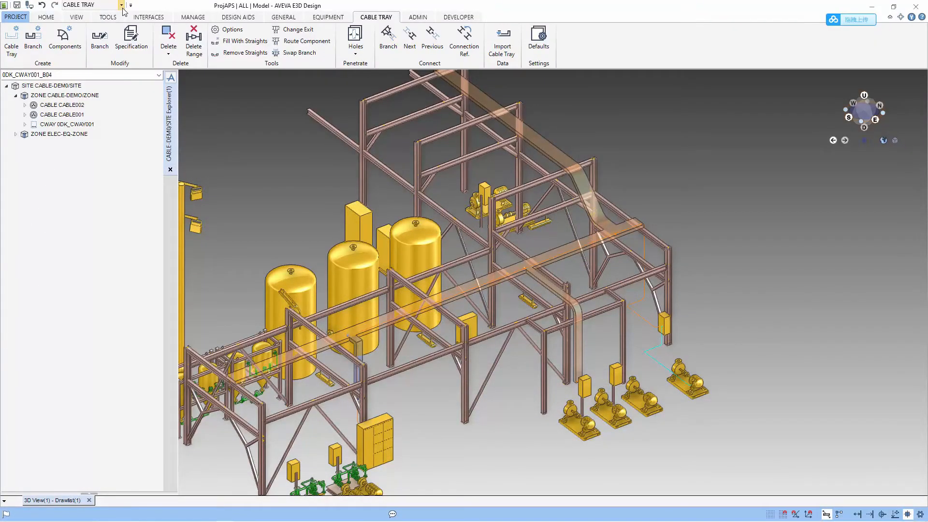
Switch the module from CABLE TRAY to CABLING SYSTEM.
click(121, 5)
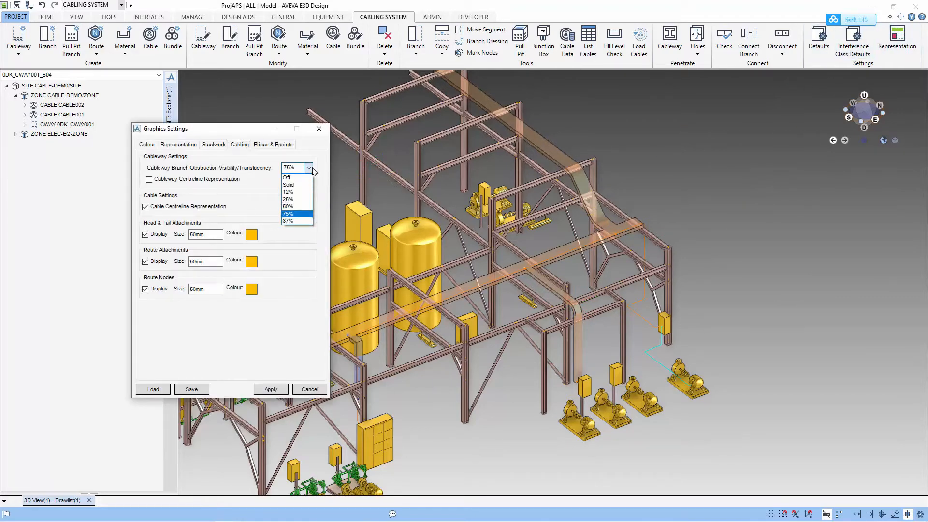
Set obstruction translucency to Off, enable cableway centreline representation, and apply.
click(287, 178)
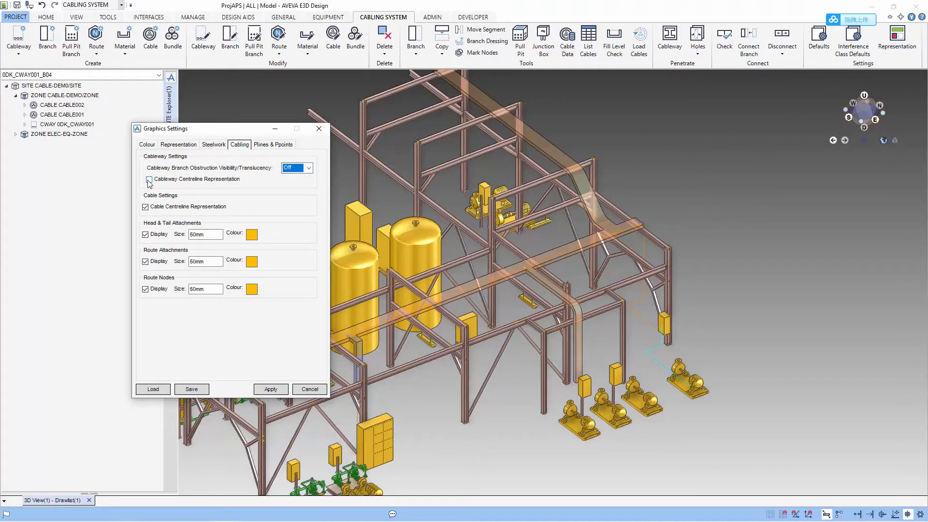
click(145, 179)
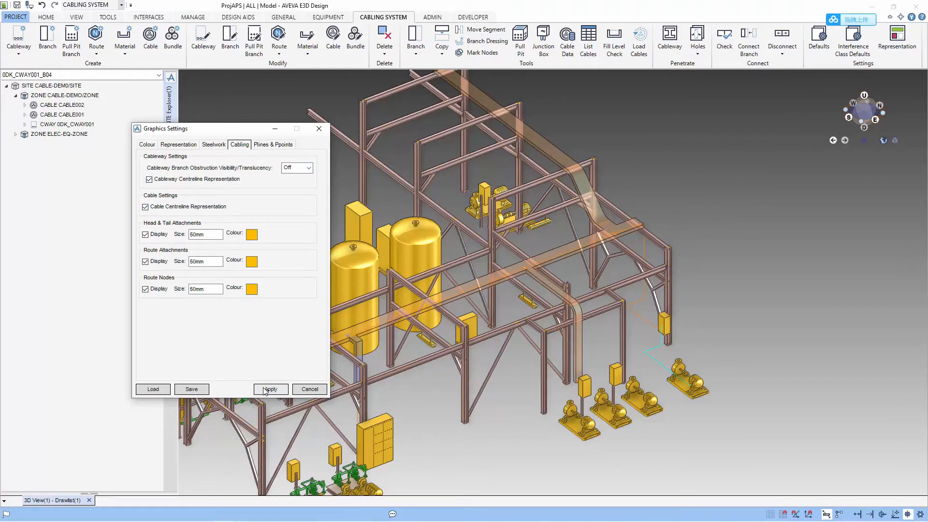
click(269, 388)
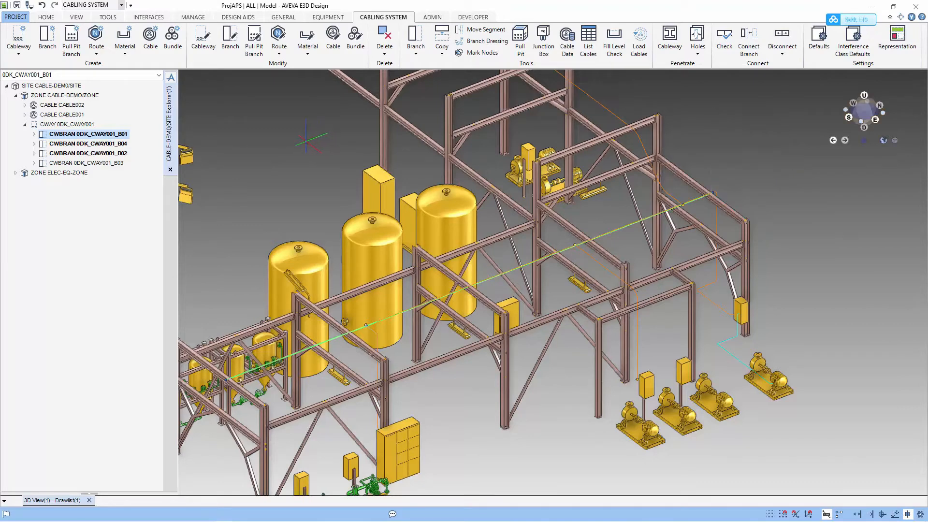
Open the Material form for branch 0DK_CWAY001_B01 and expand its tree node.
click(125, 54)
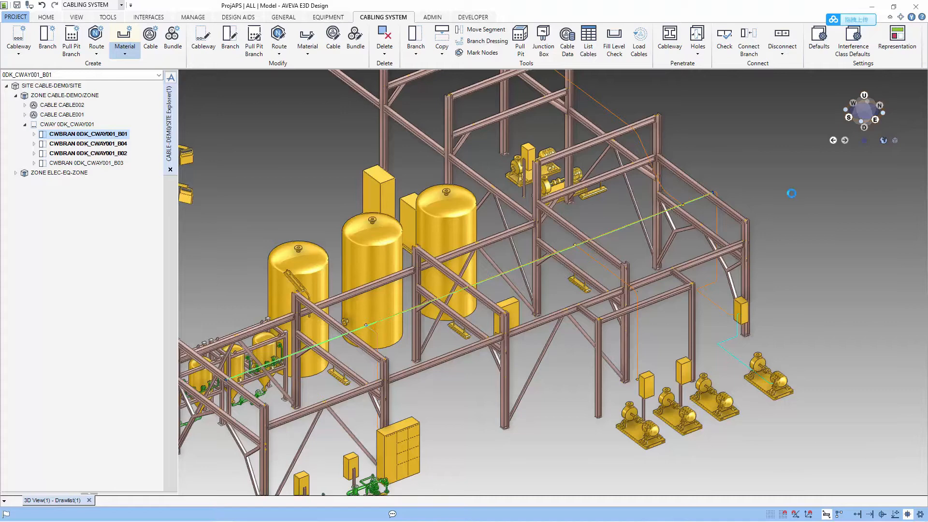
click(124, 37)
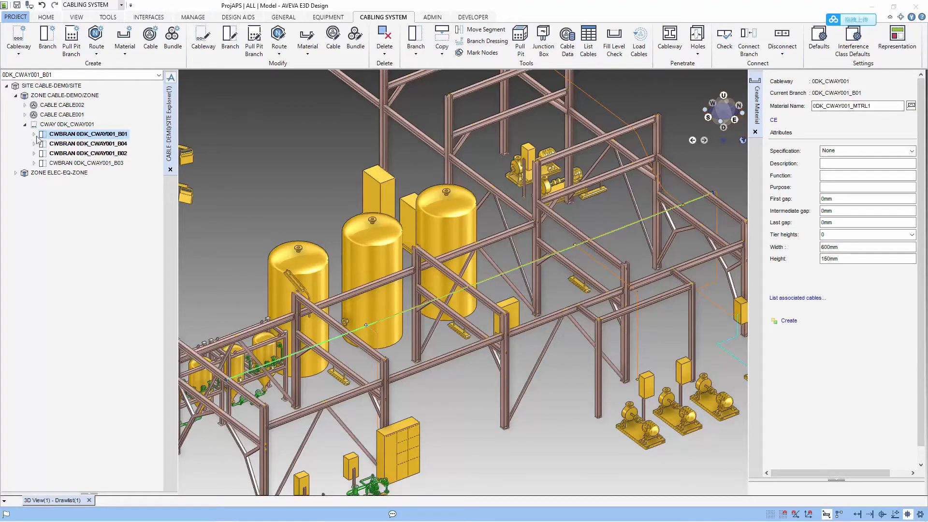
click(34, 134)
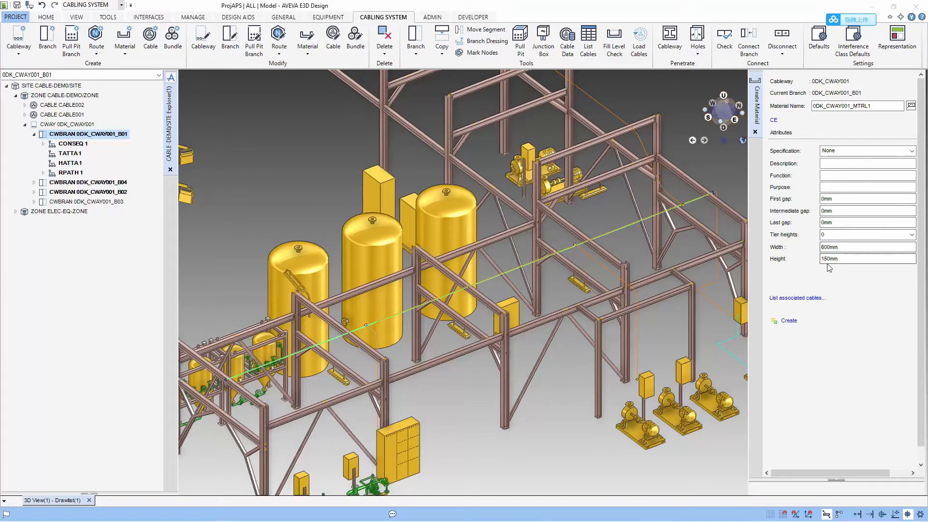
Create material 0DK_CWAY001_MTRL1 and select its CTMTRL element for modification.
click(789, 320)
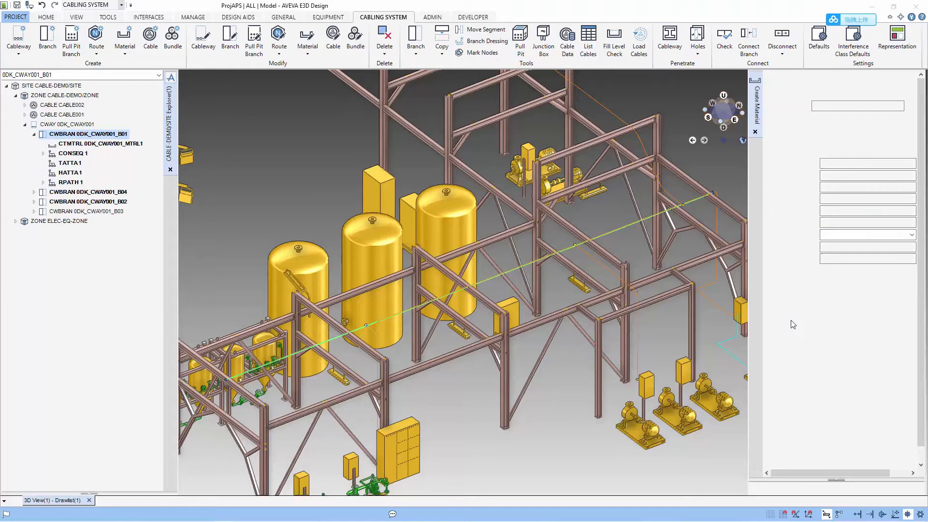
click(101, 143)
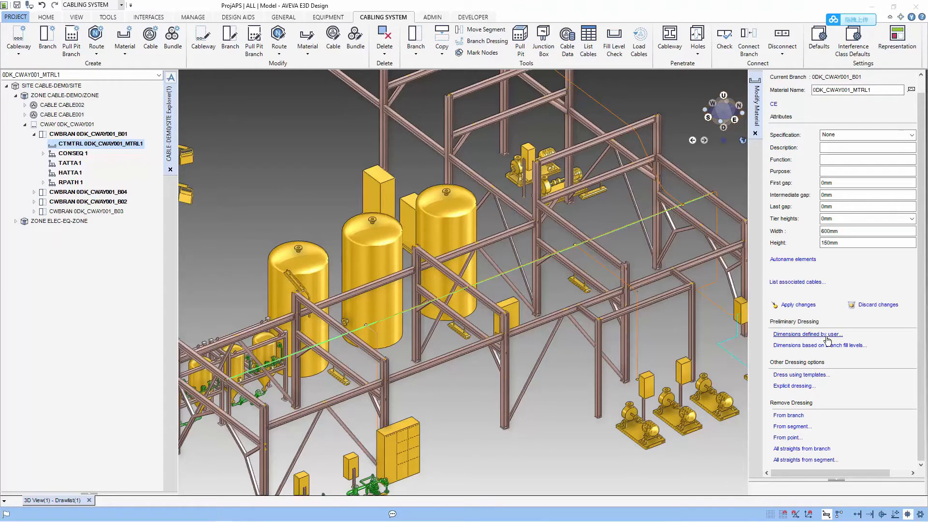
Load dressing dimensions from ST/HDCTG, giving 2400 mm straights.
click(806, 333)
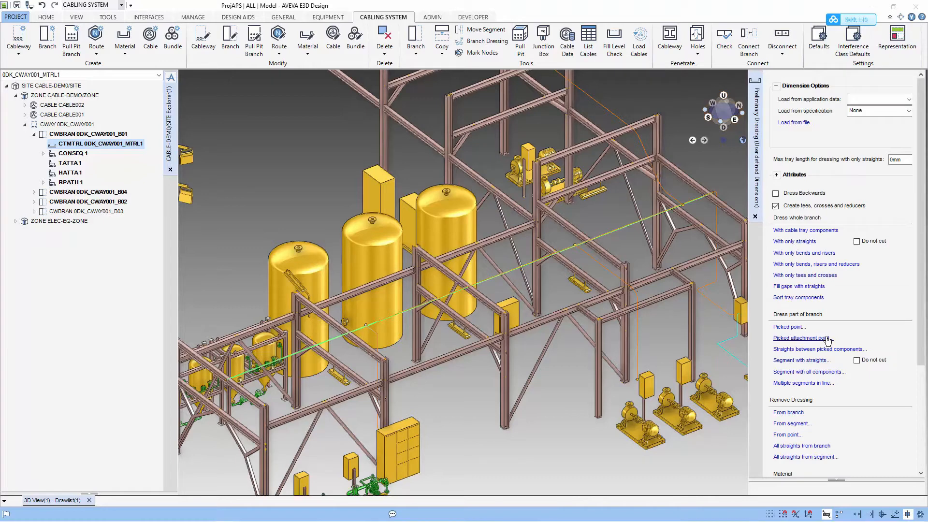
mouse_move(833, 148)
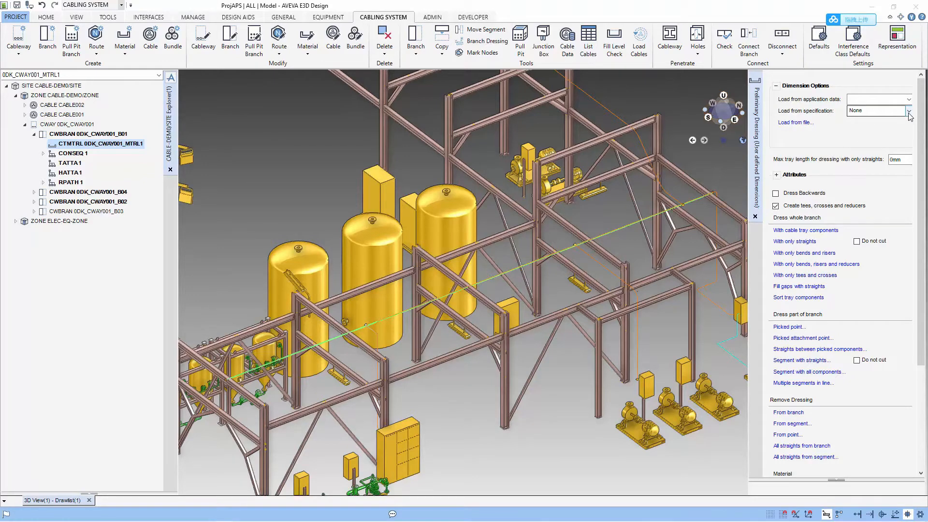
click(908, 111)
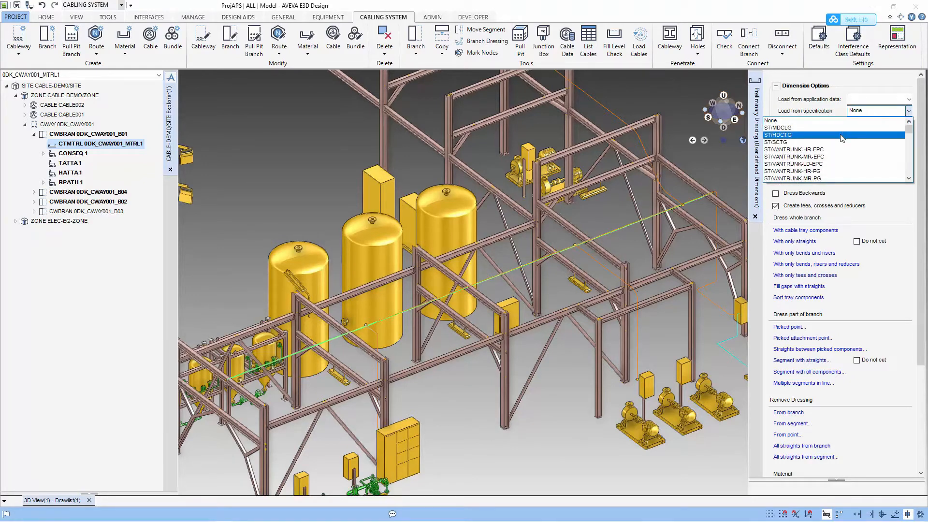
click(777, 135)
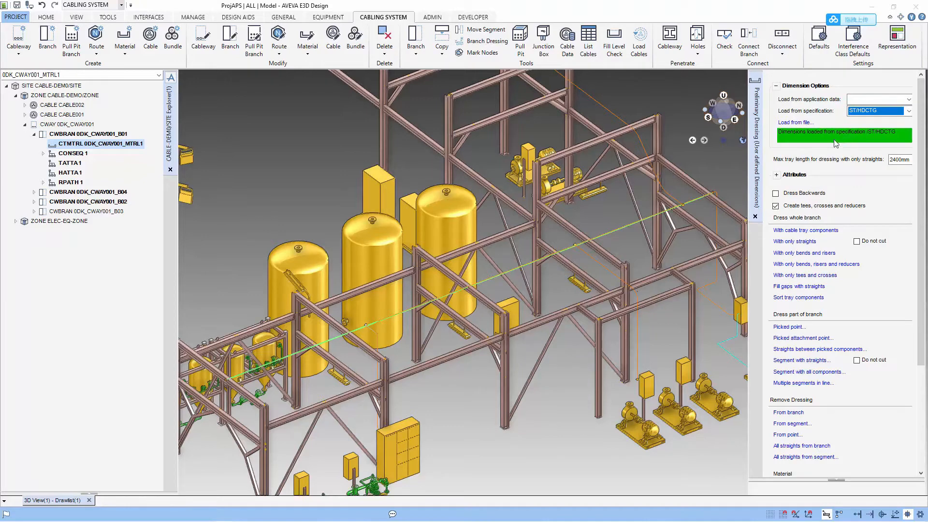
mouse_move(872, 259)
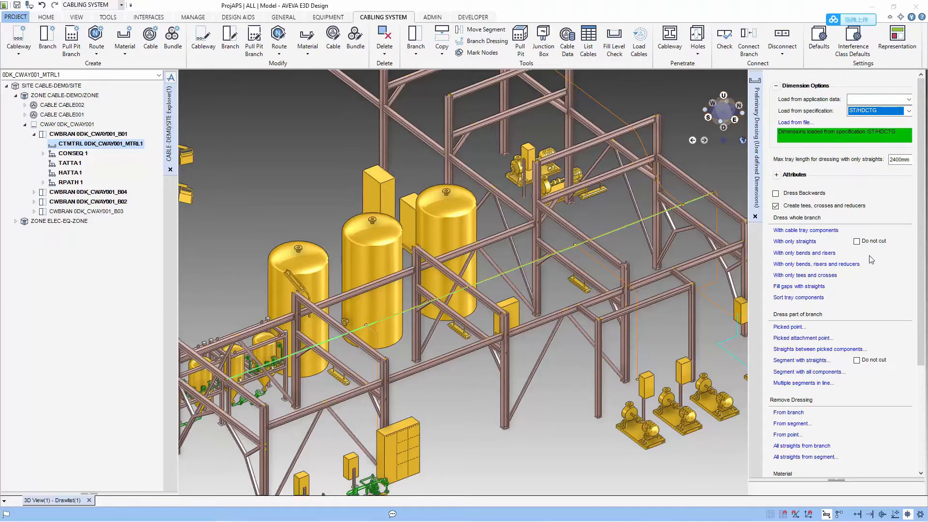
click(776, 174)
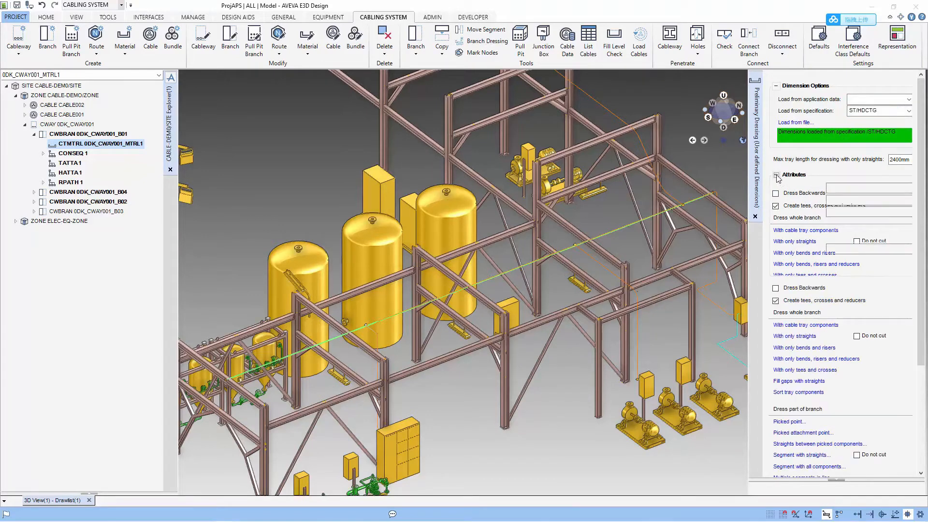
click(777, 178)
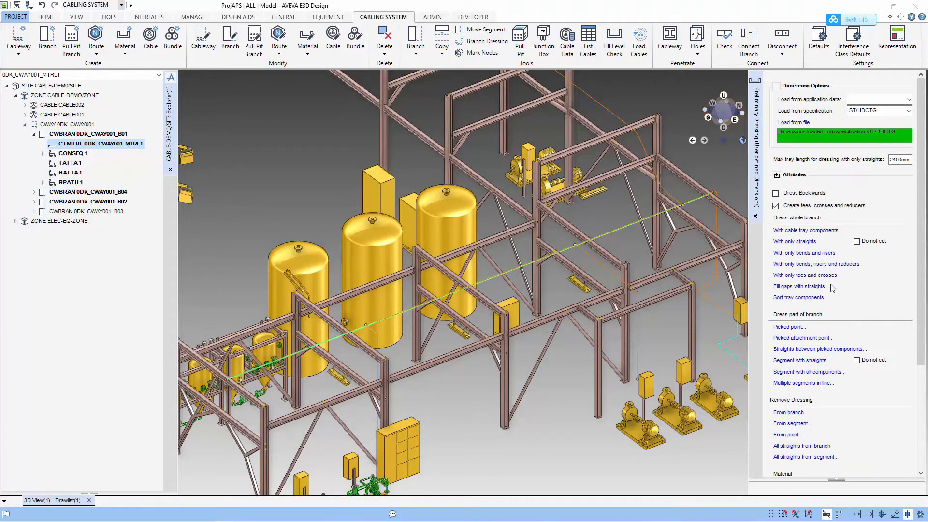
mouse_move(804, 230)
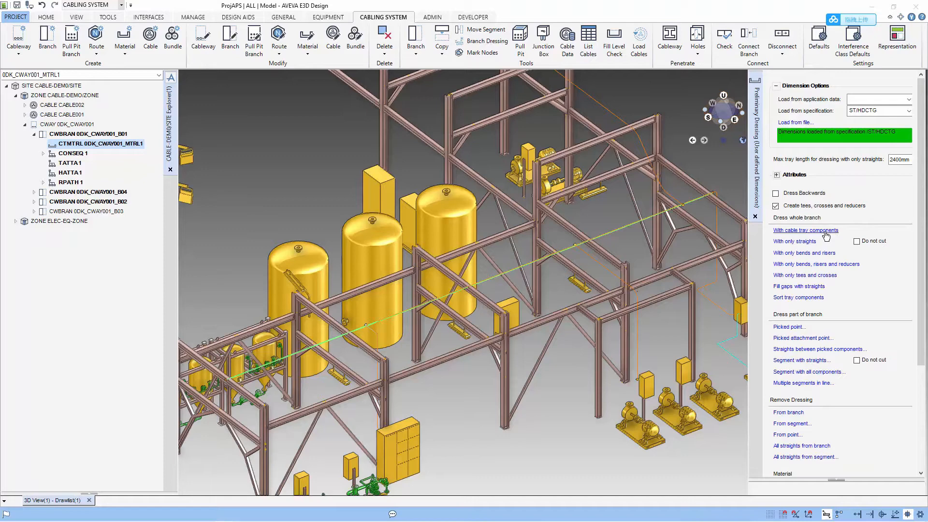
Dress B01 with tray components, checking straights CTSTRA1–4 and tees CTTEE 1–2.
click(805, 229)
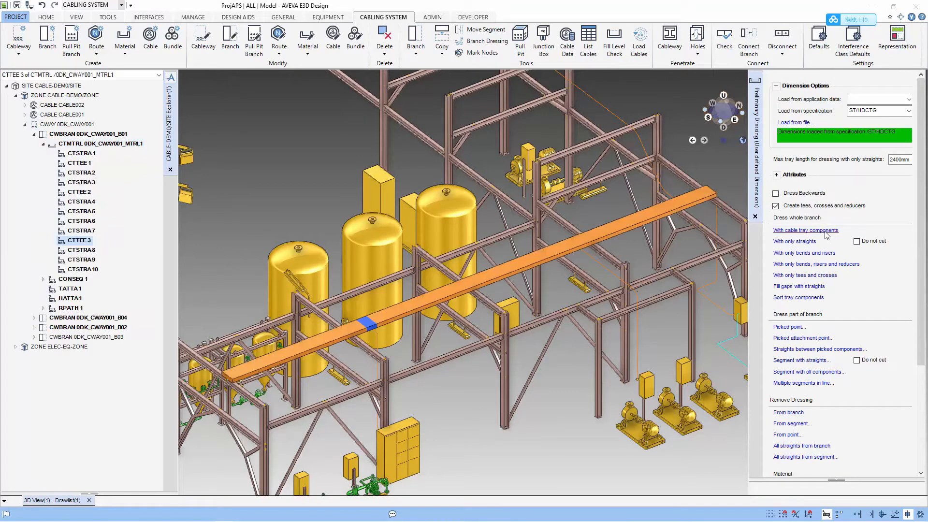
click(82, 153)
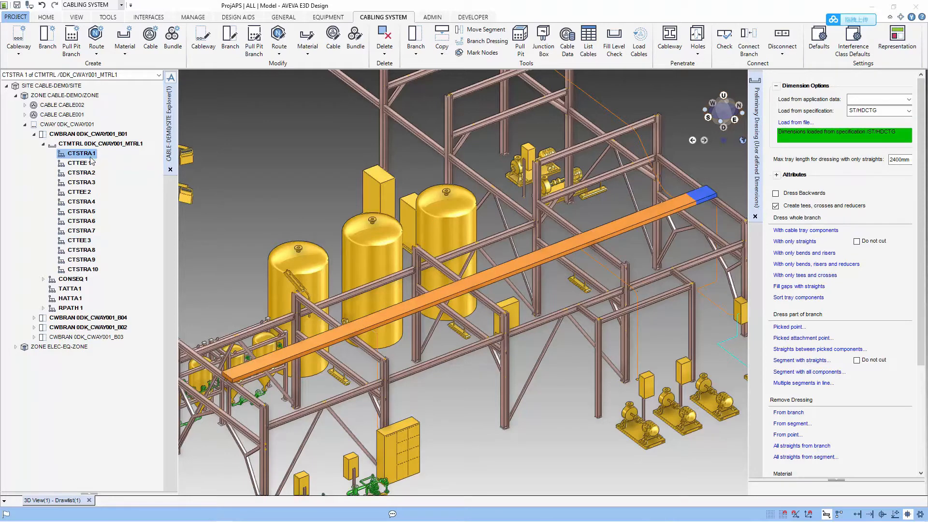
click(77, 163)
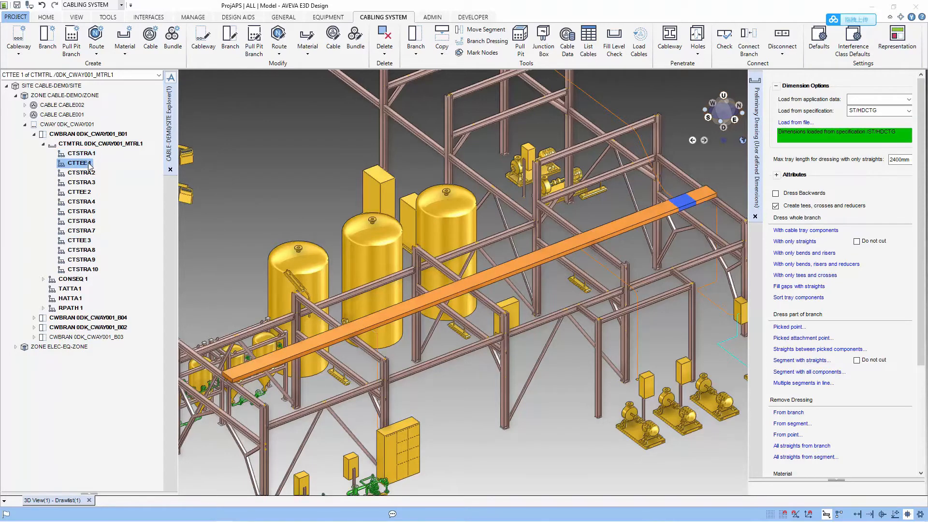
click(81, 172)
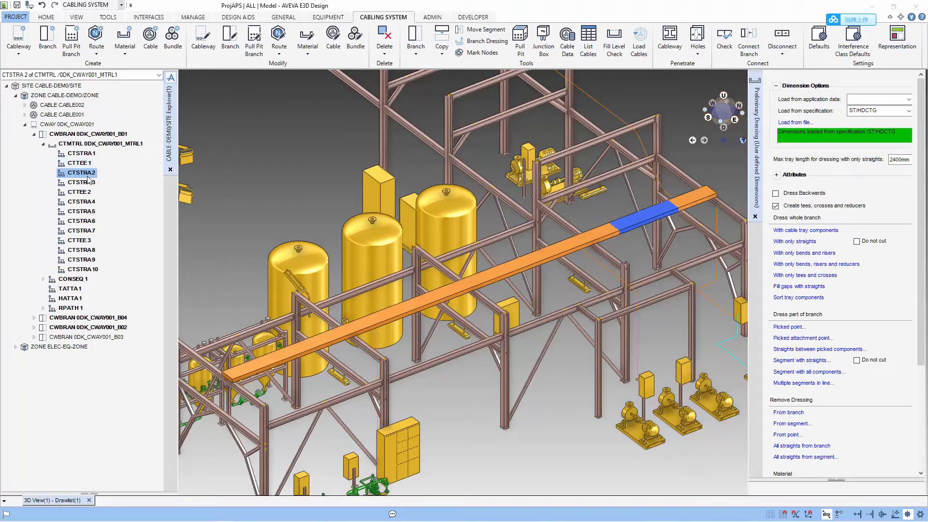
click(79, 191)
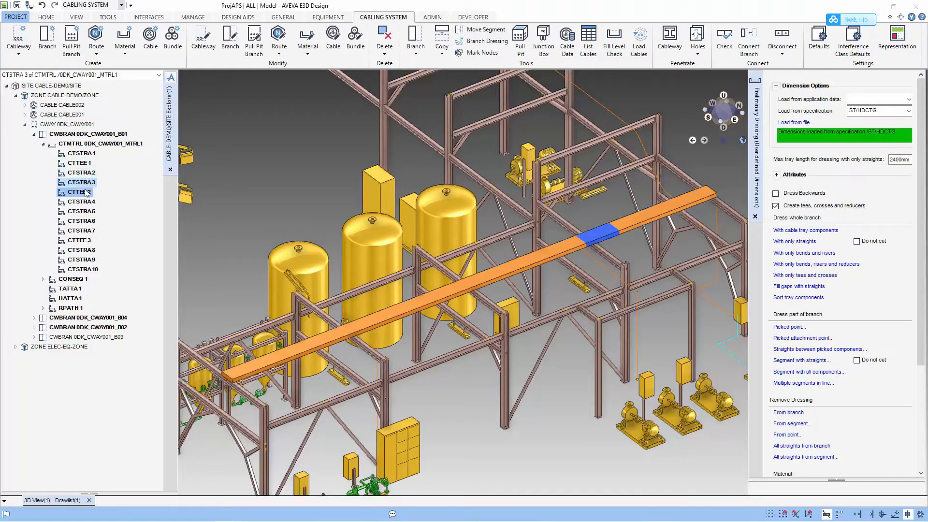
click(79, 192)
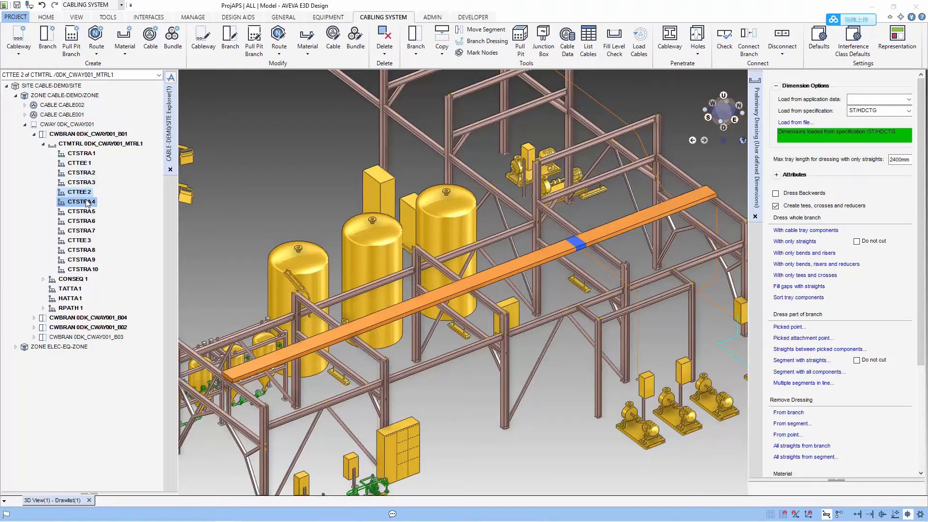
click(79, 240)
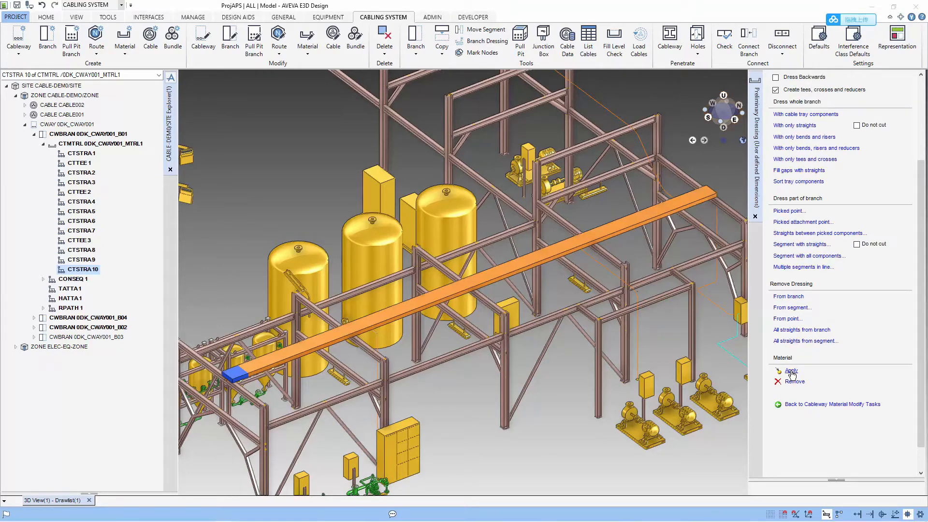
Apply material 0DK_CWAY001_MTRL1 to B01 and return to its modify tasks.
click(791, 372)
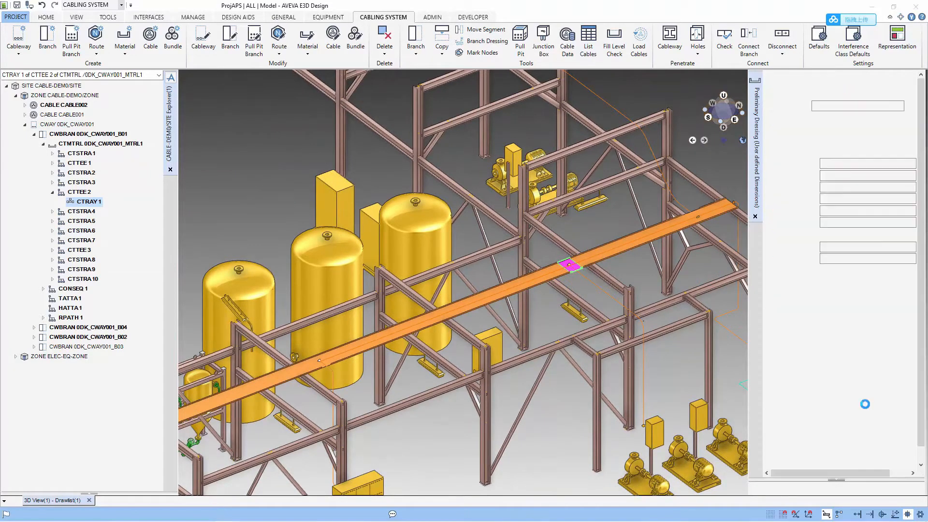
click(106, 143)
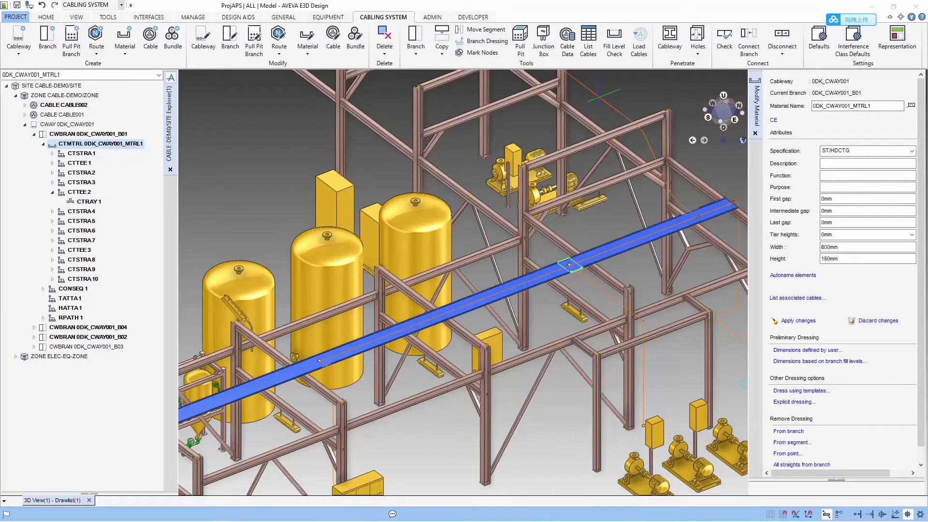
Load branch 0DK_CWAY001_B03 into the material form, dismissing the error message.
click(89, 346)
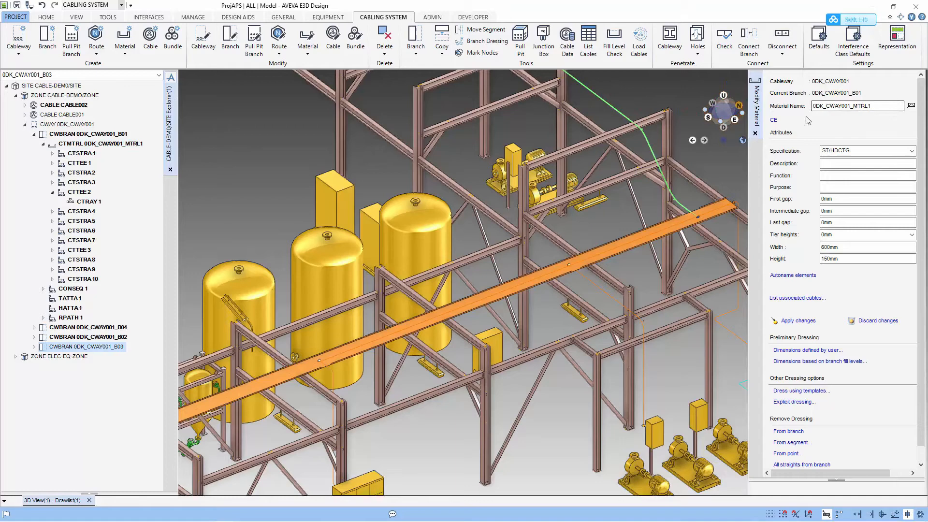
click(773, 121)
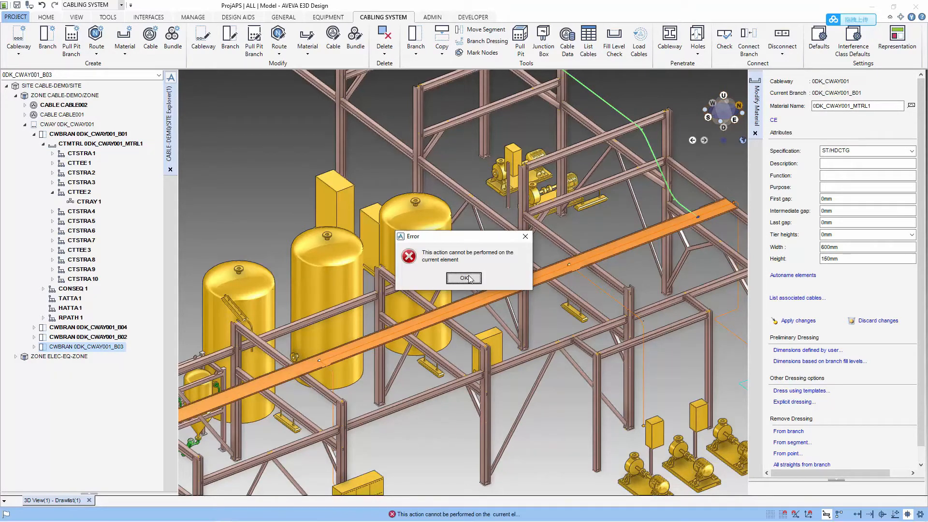
click(464, 278)
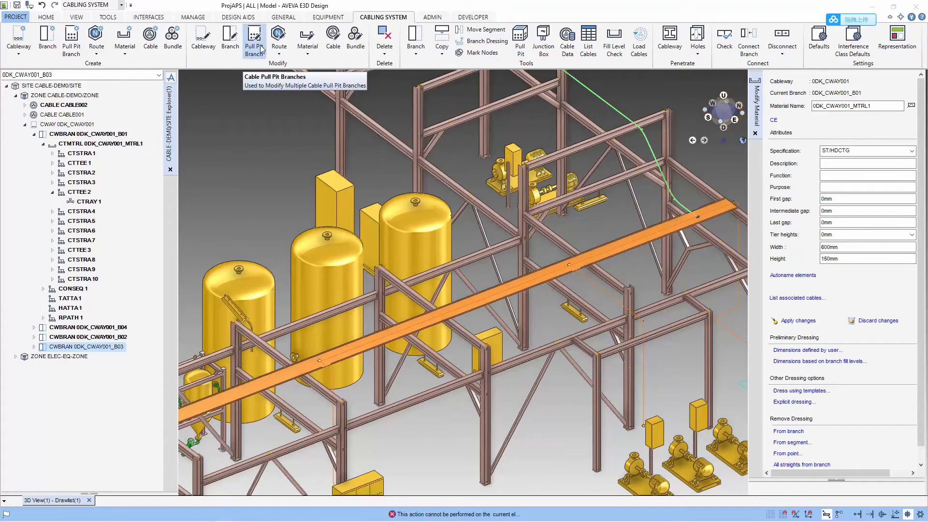
Create tray material 0DK_CWAY001_MTRL2 on B03 and choose user-defined dimensions.
click(124, 40)
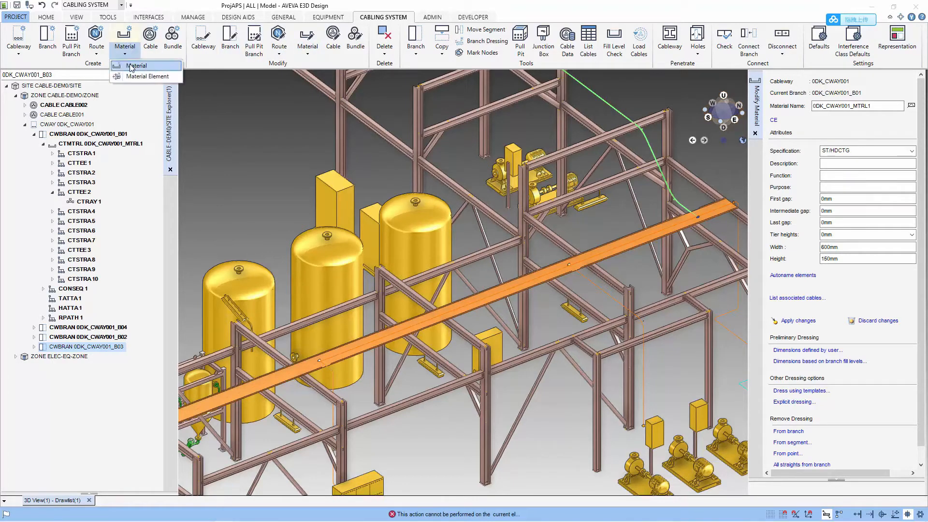
click(136, 65)
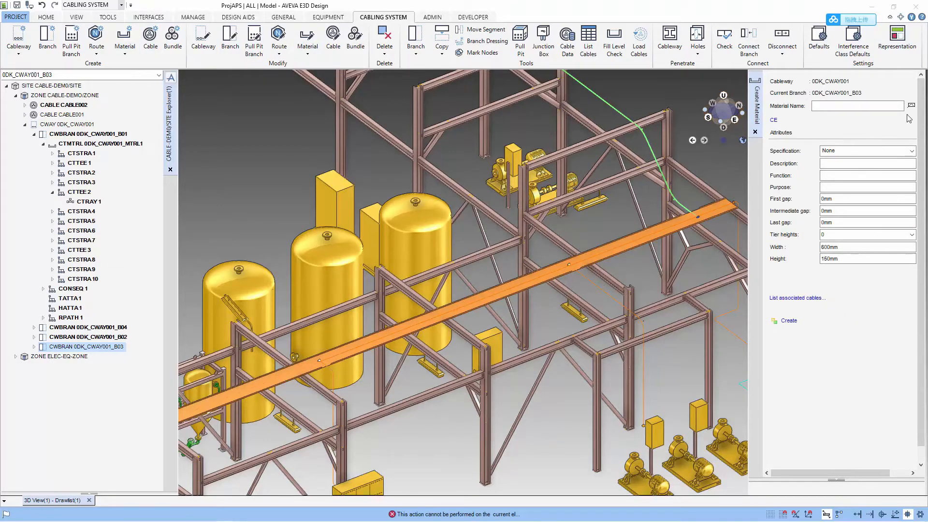
text(0DK_CWAY001_MTRL2)
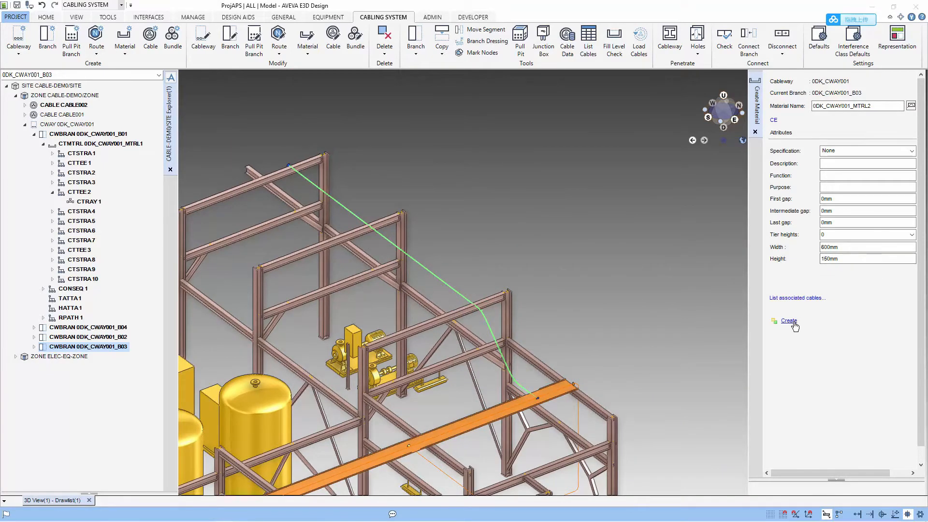
click(788, 321)
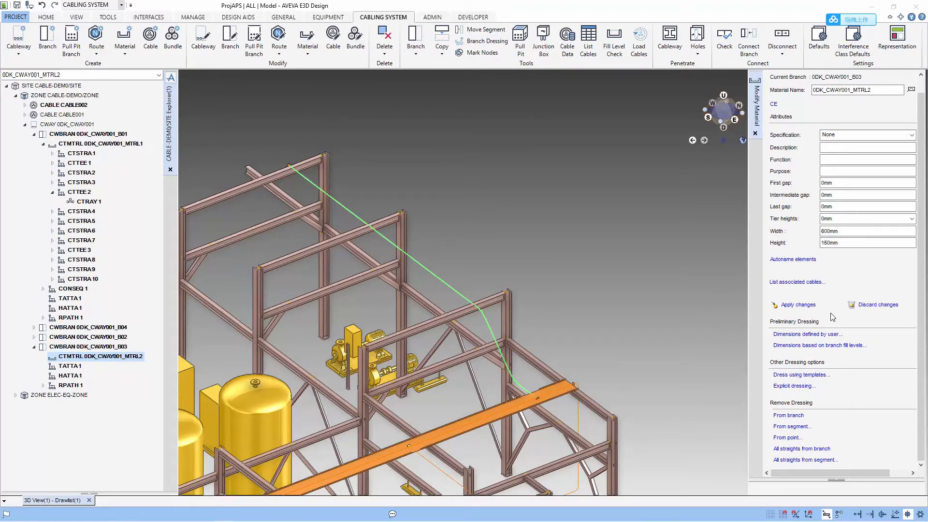
click(806, 334)
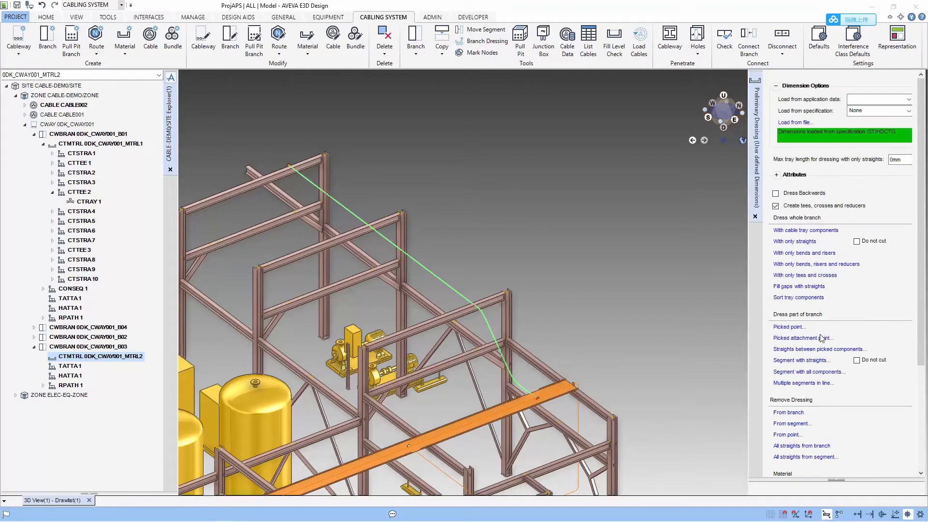
Dress B03 with tray components and inspect its six straights and two risers.
click(777, 174)
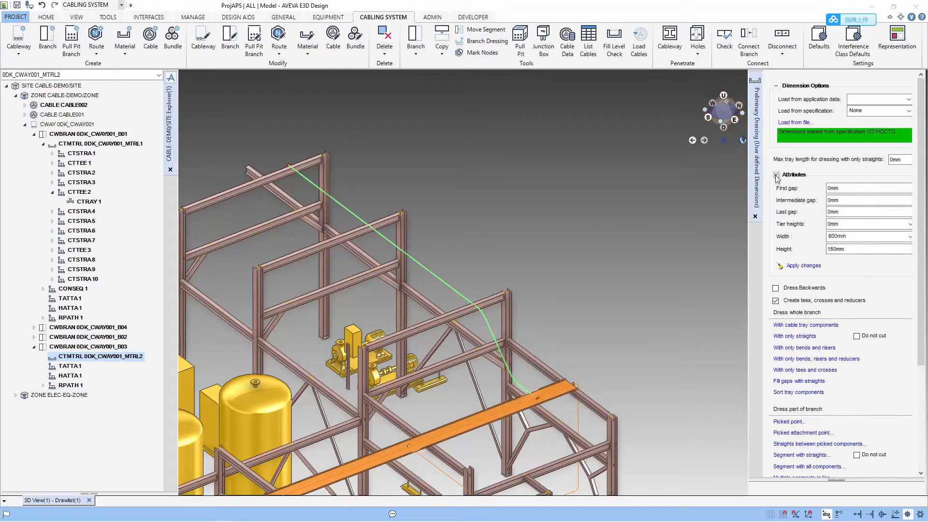
click(777, 174)
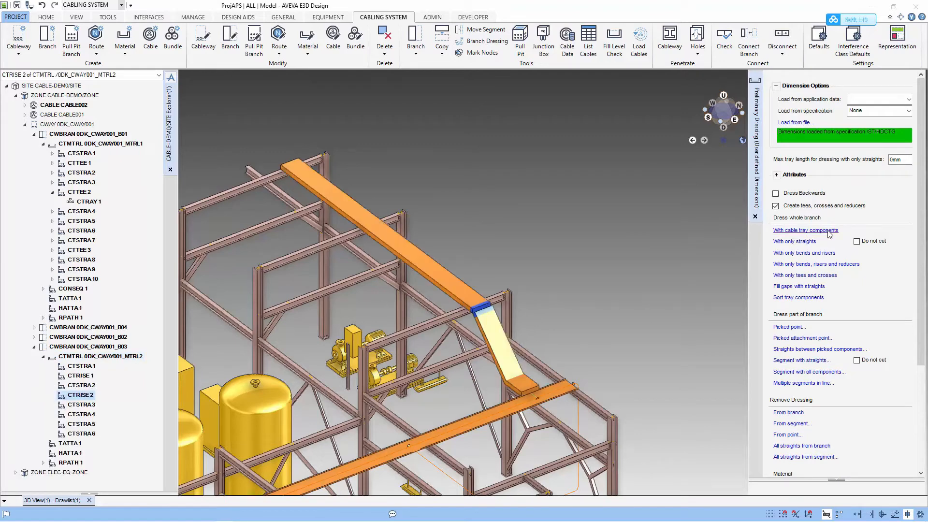
click(81, 172)
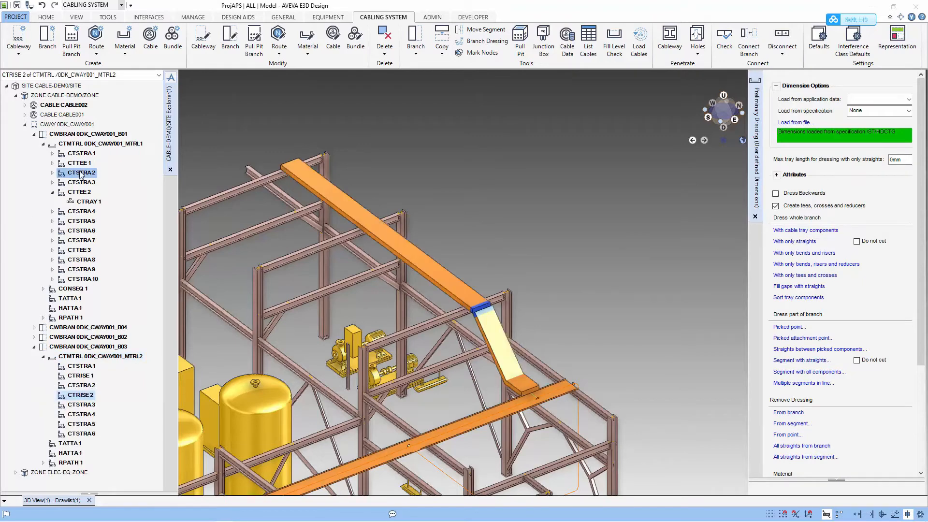
click(79, 366)
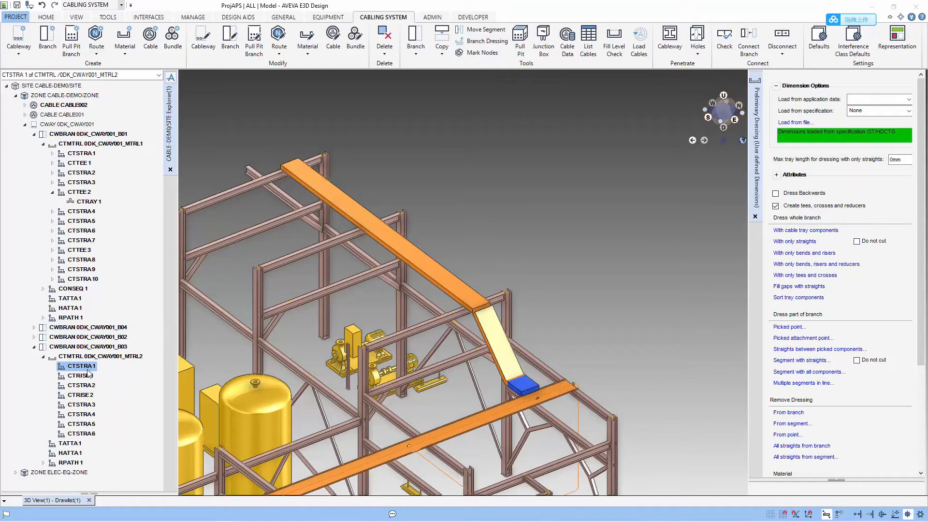
click(79, 375)
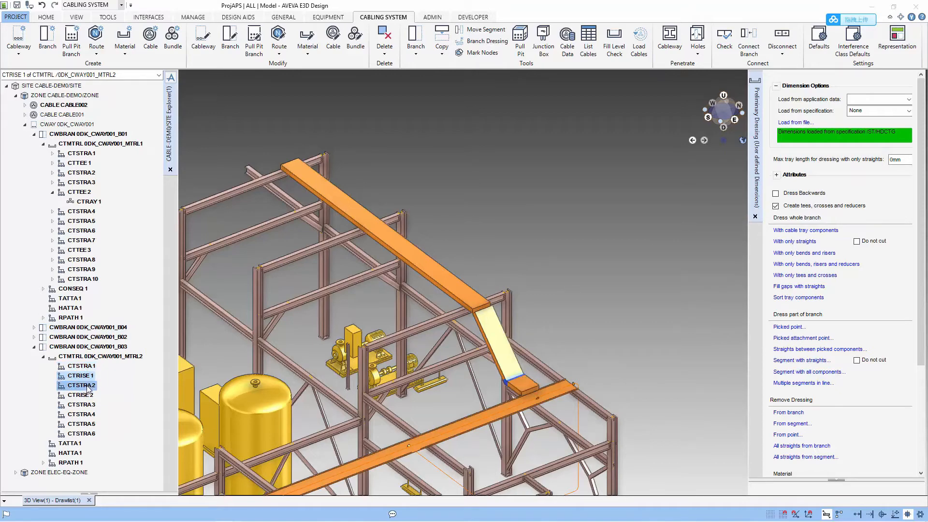
click(81, 395)
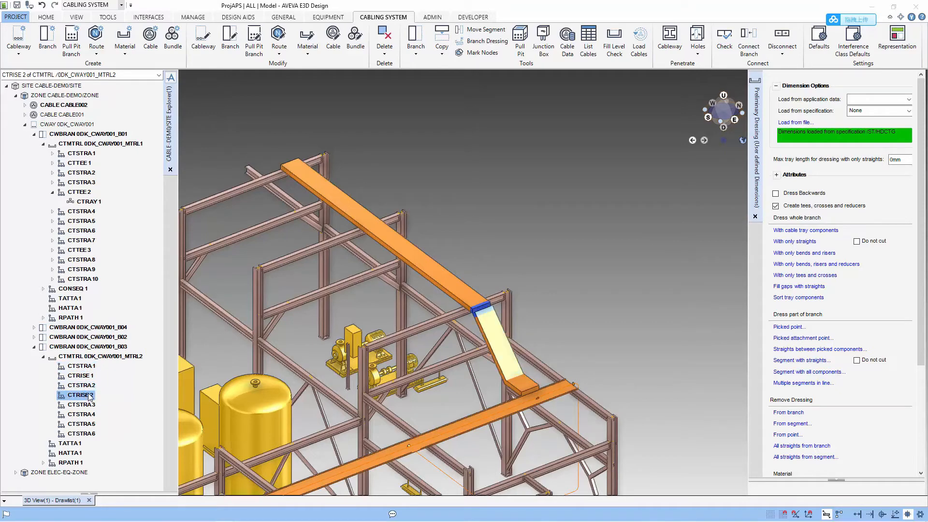
click(82, 433)
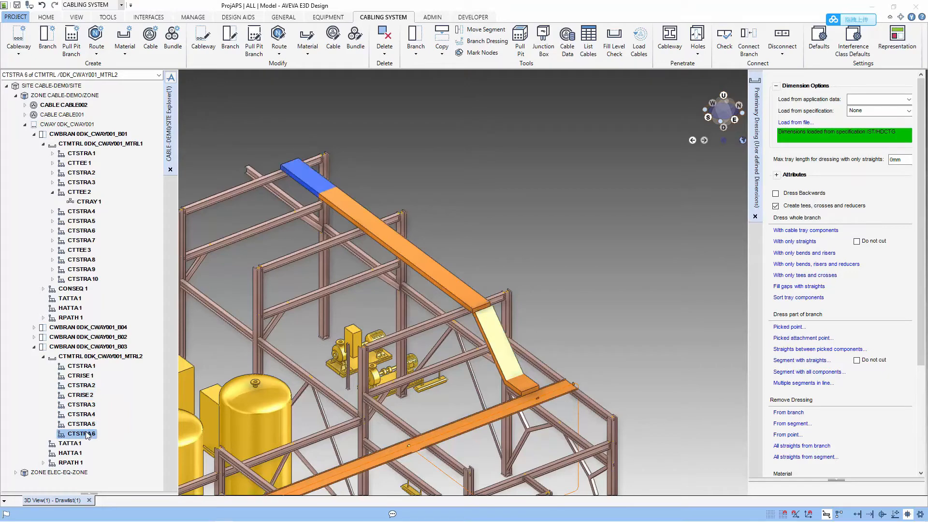
click(100, 356)
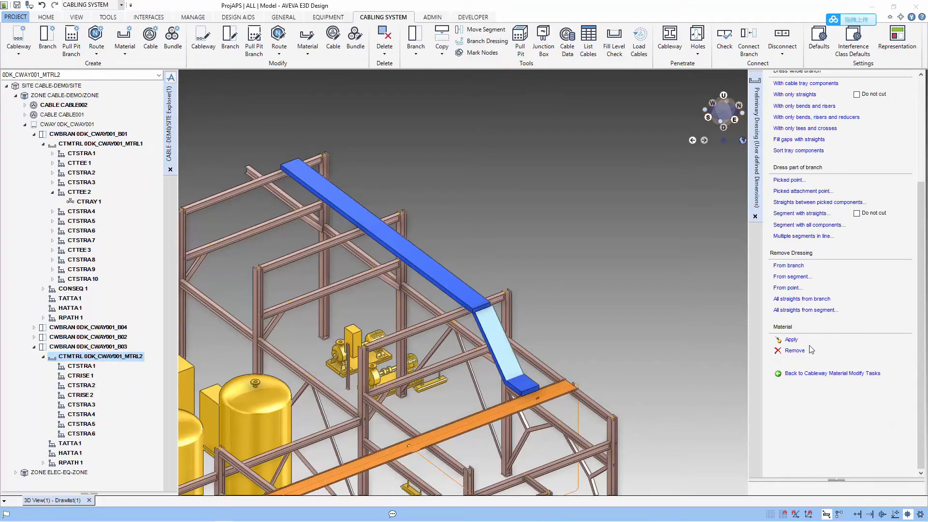
Apply the MTRL2 tray material to B03, retrying after a syntax error.
click(791, 340)
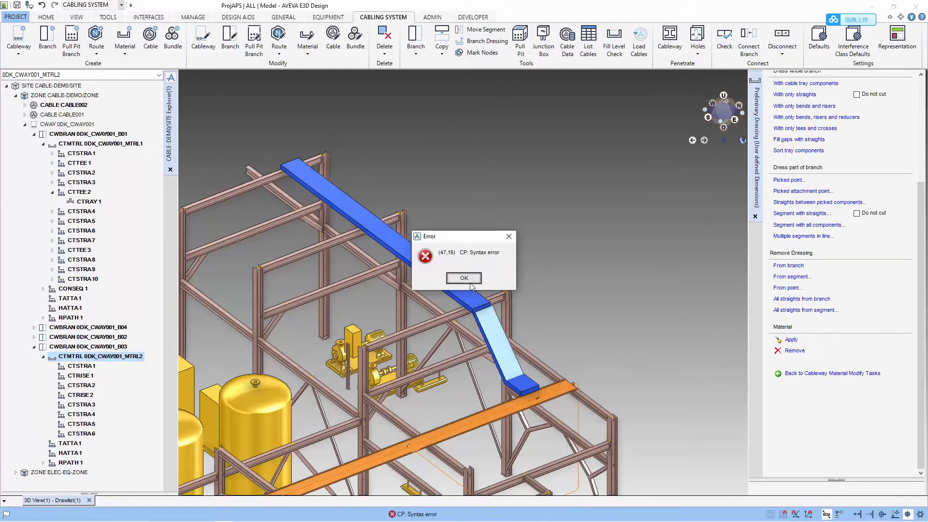
click(464, 279)
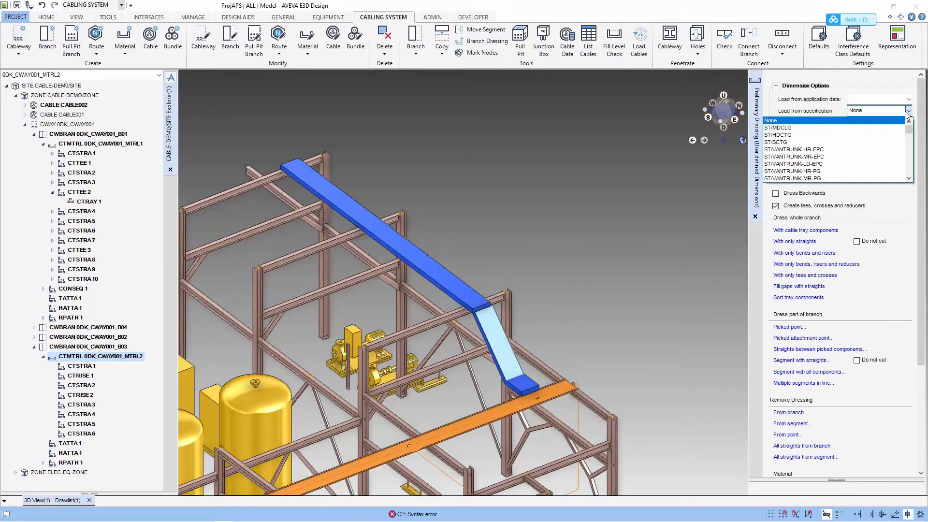
click(778, 135)
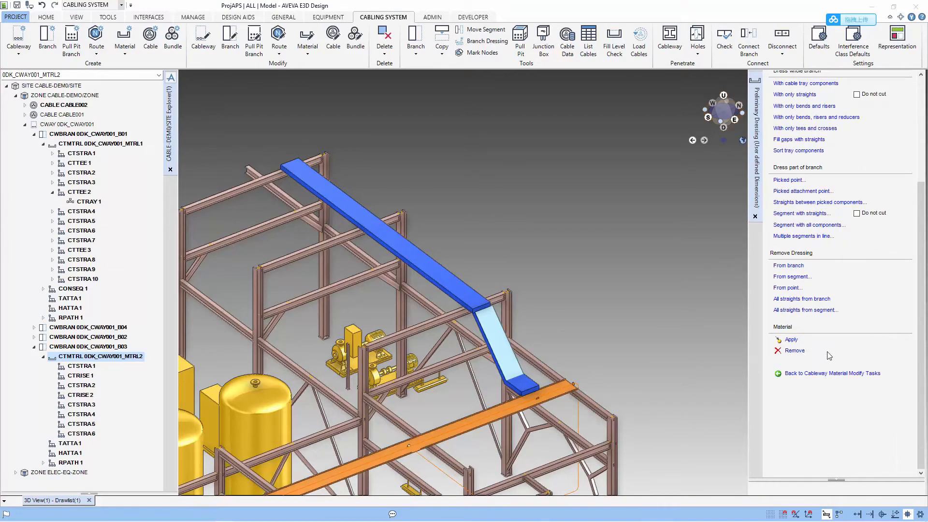
click(791, 339)
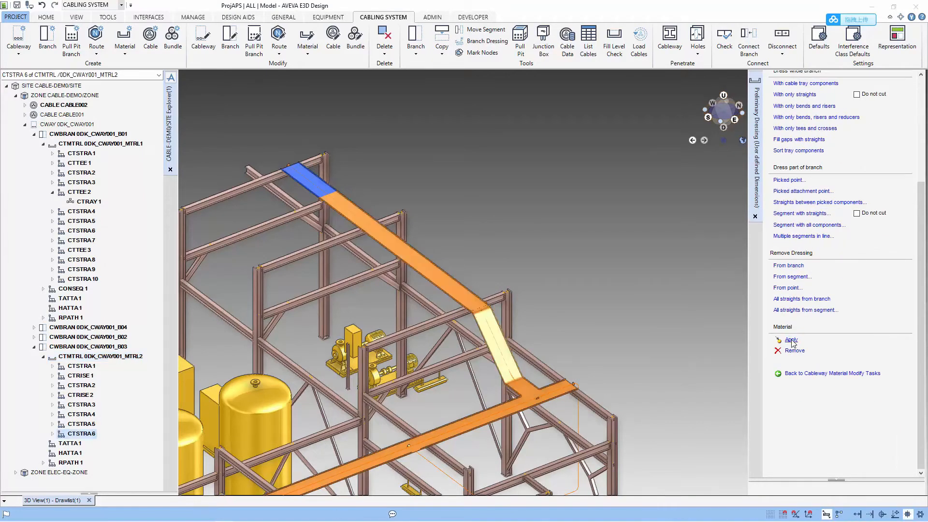
click(494, 319)
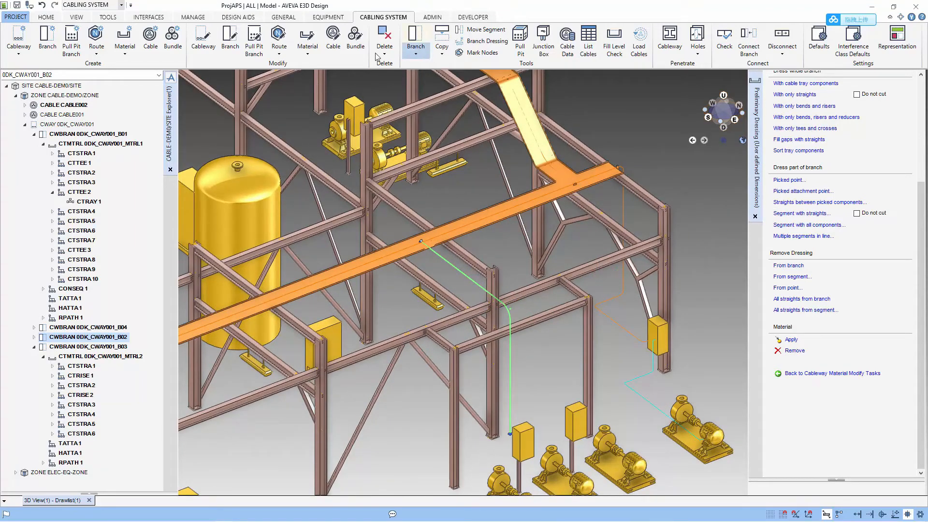
Create tray material 0DK_CWAY001_MTRL3, 300 by 150 mm, on branch B02.
click(124, 35)
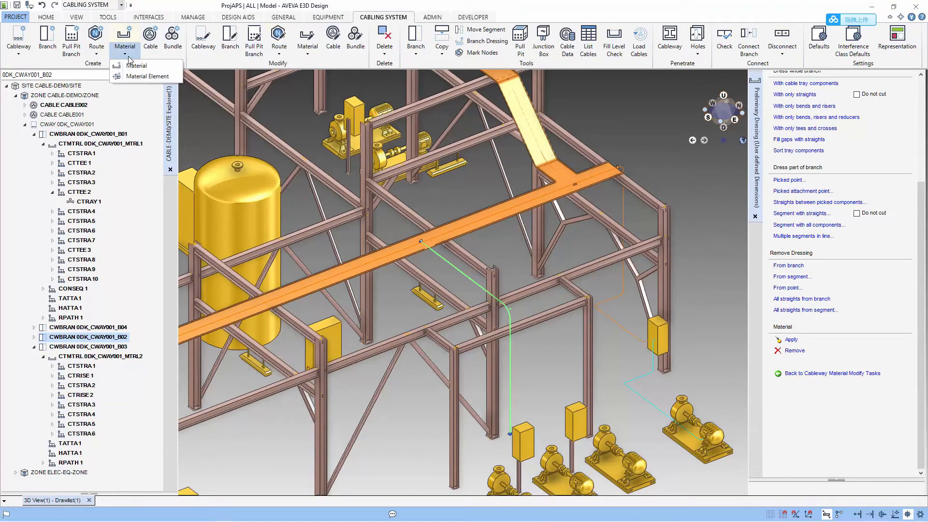
click(136, 65)
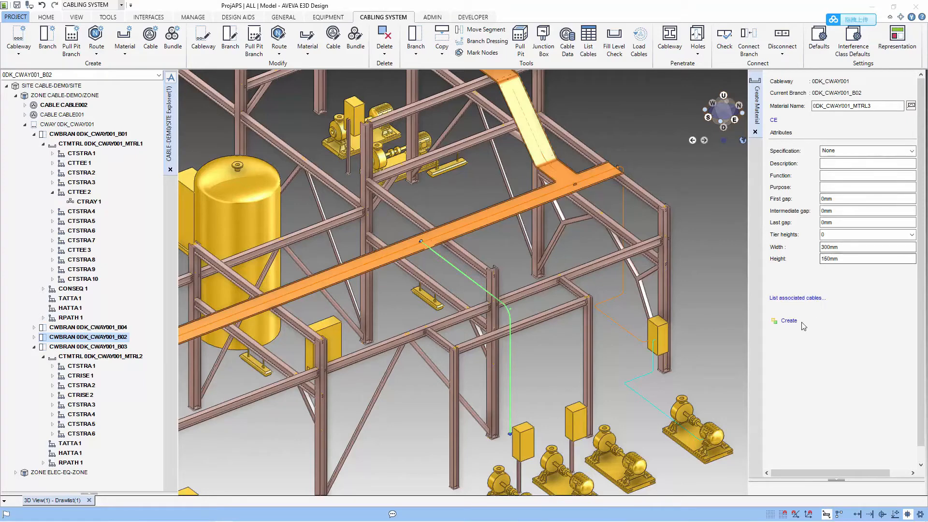
click(789, 320)
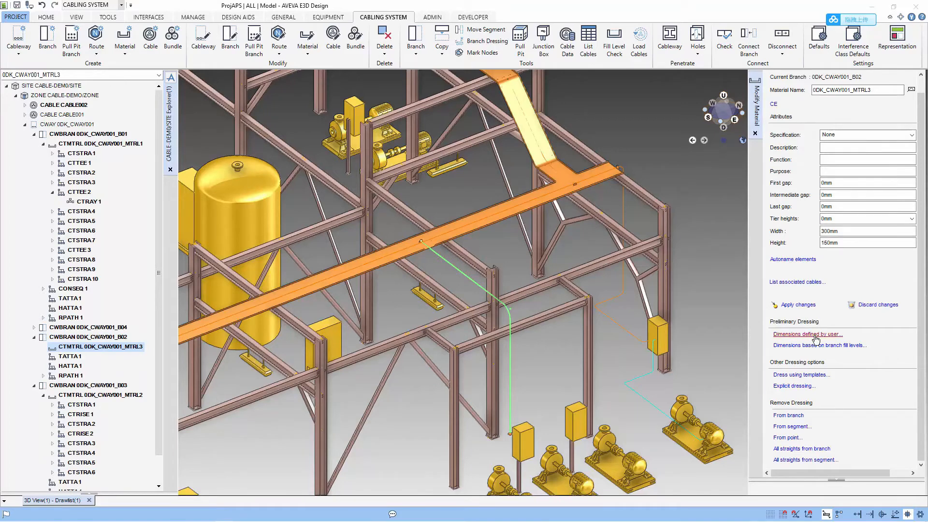
Load ST/HDCTG dimensions and dress B02 with tray components, accepting the closest riser radius.
click(805, 334)
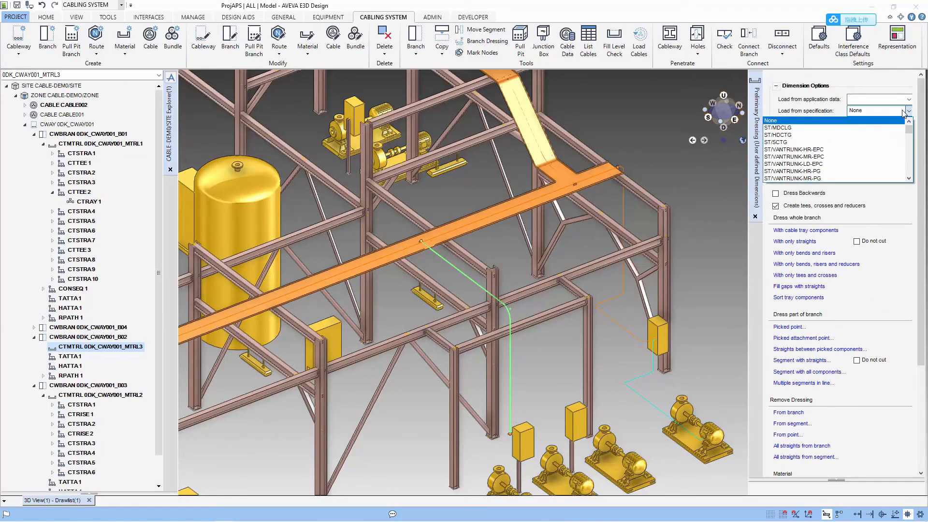
mouse_move(836, 135)
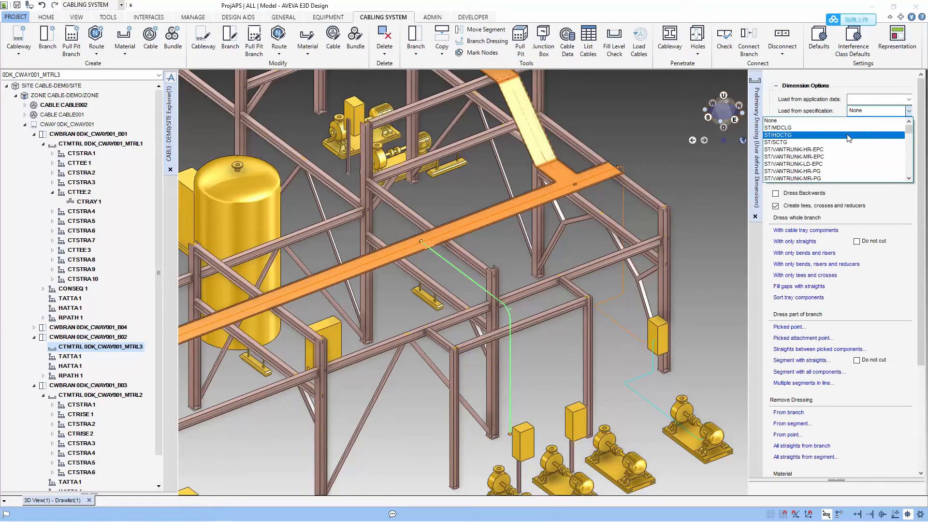
click(780, 135)
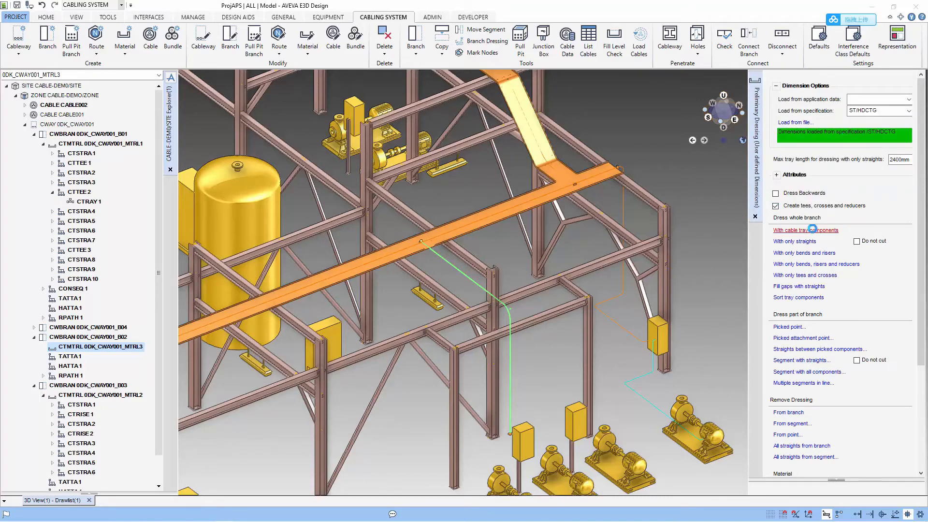
click(806, 230)
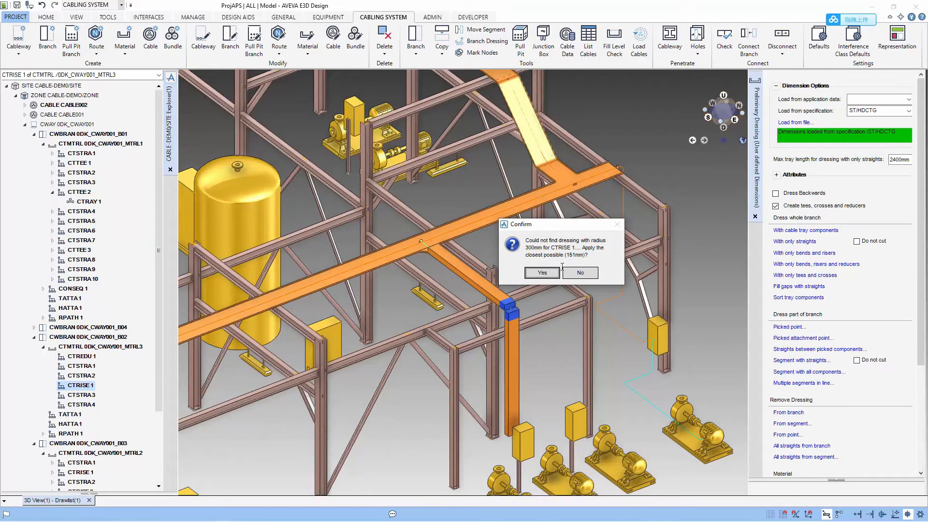
click(542, 272)
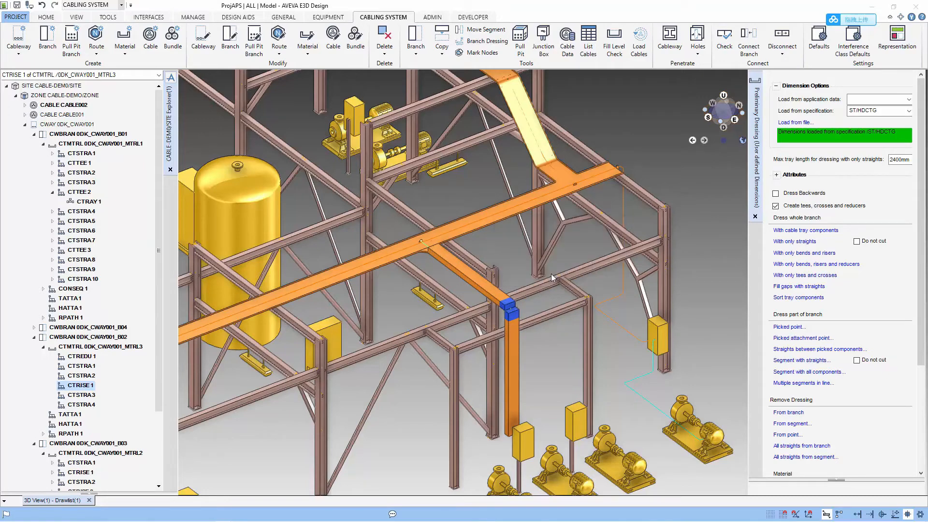
mouse_move(810, 253)
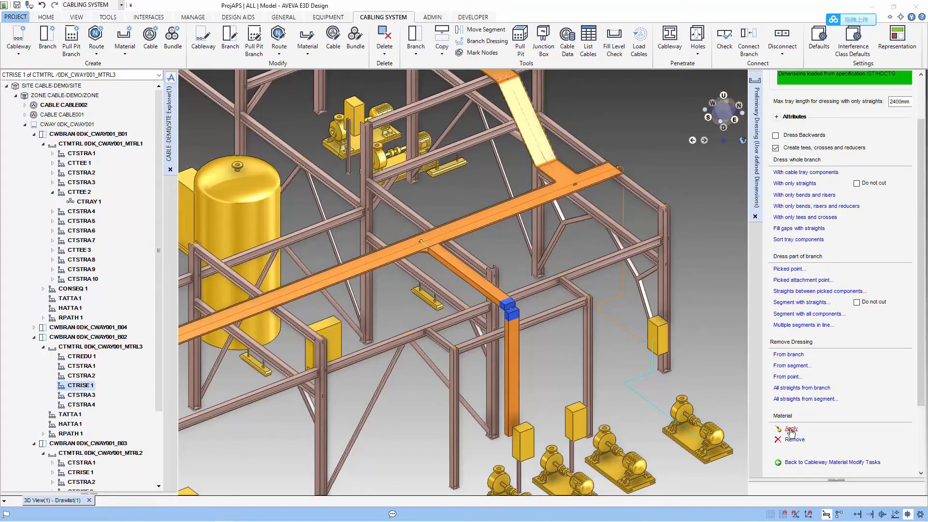
Apply the material to the B02 tray dressing.
click(81, 404)
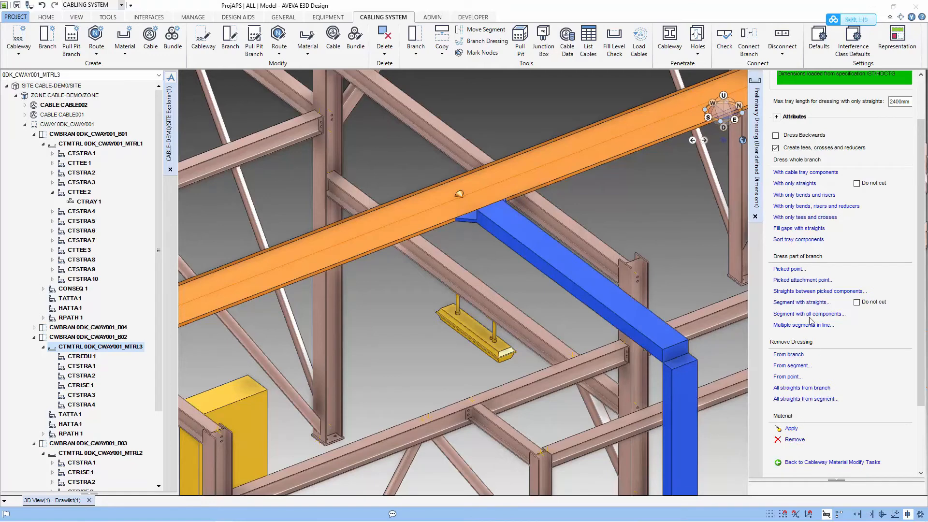
mouse_move(803, 279)
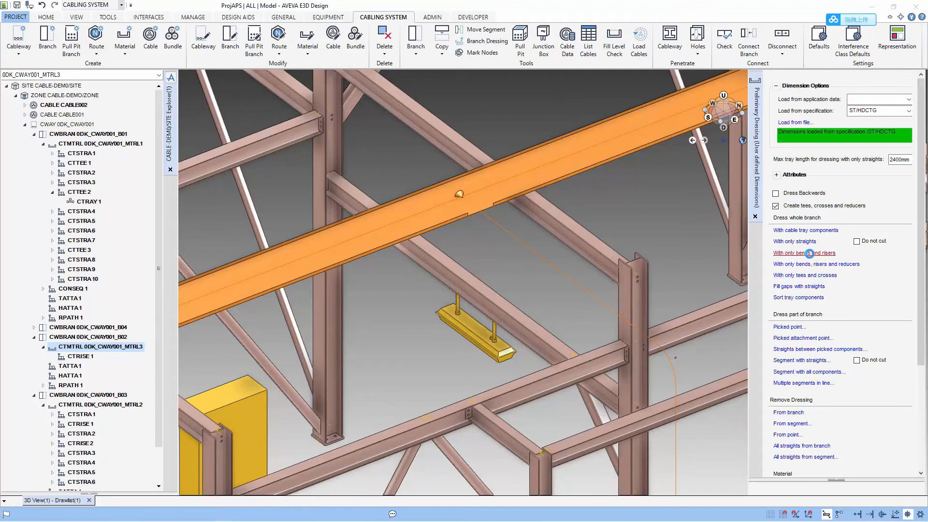
Re-dress branch B02 with only risers, producing riser CTRISE 1.
click(80, 355)
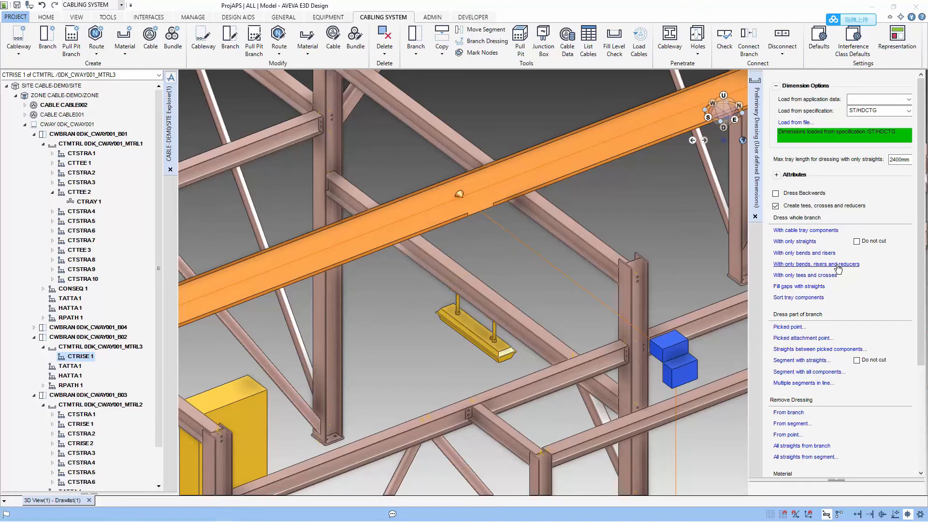
mouse_move(798, 287)
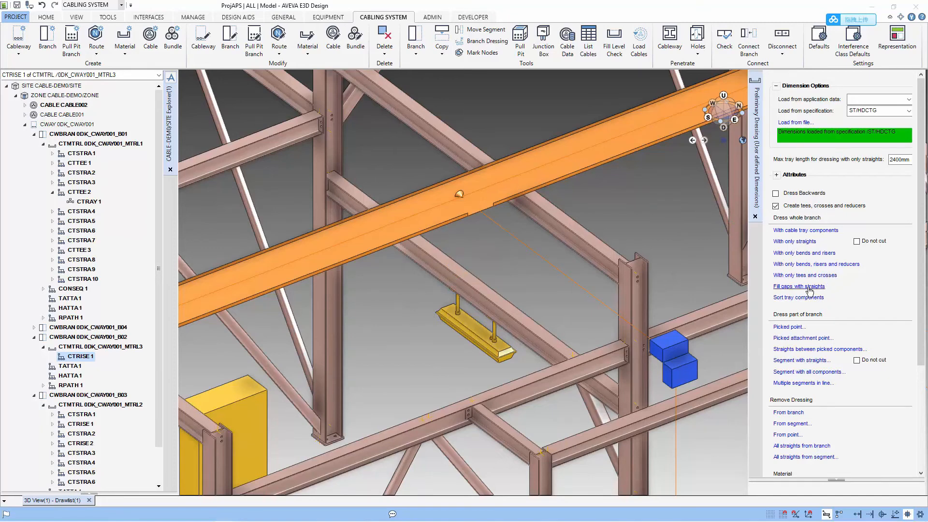